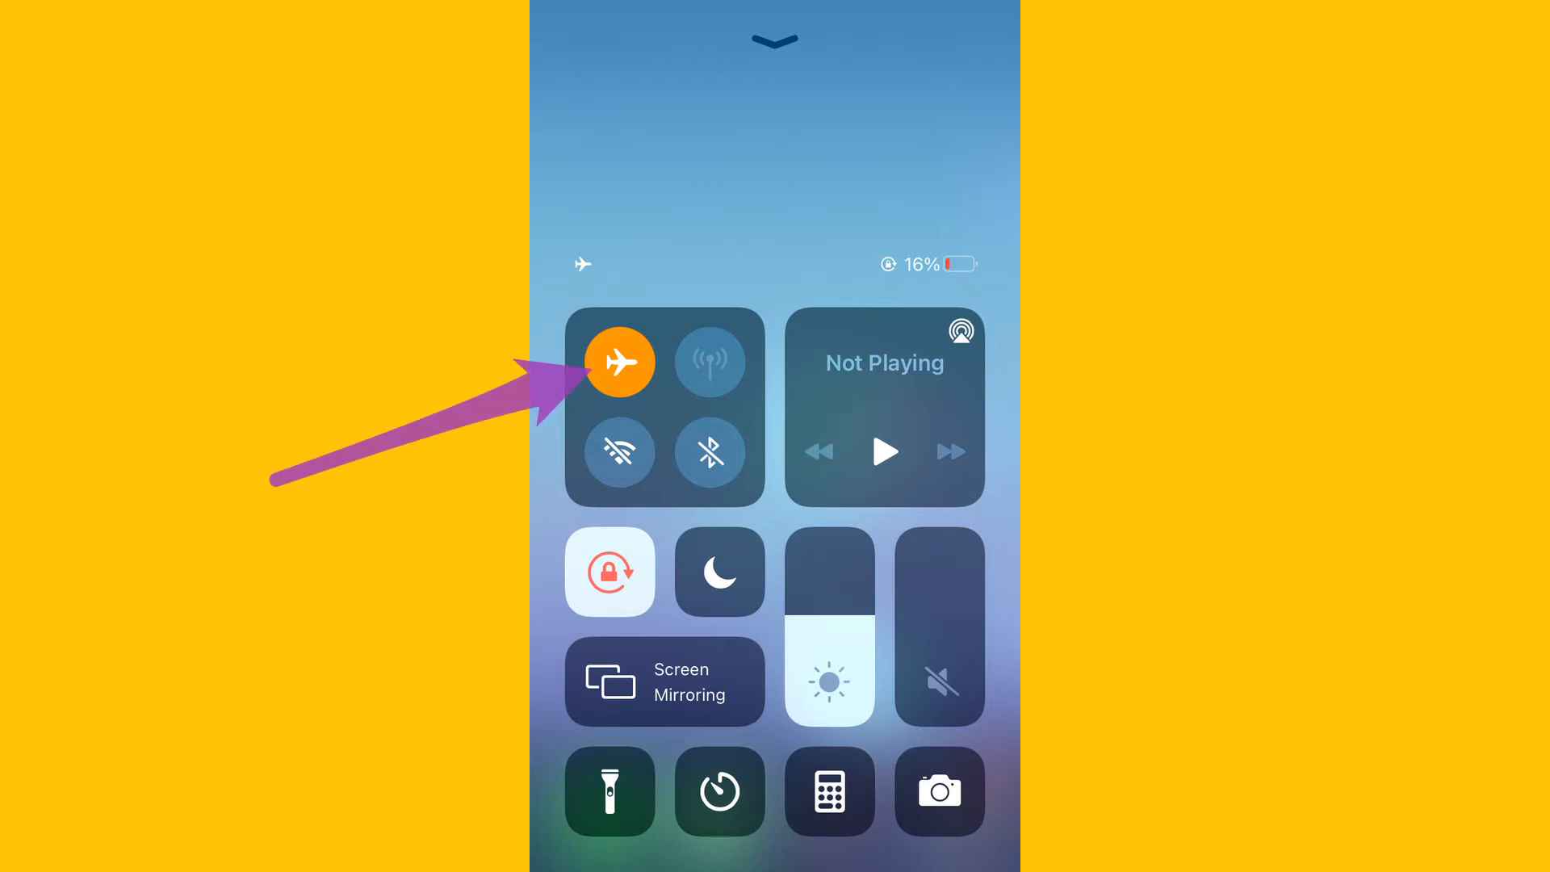
Switch Airplane Mode on from Control Center.
click(620, 360)
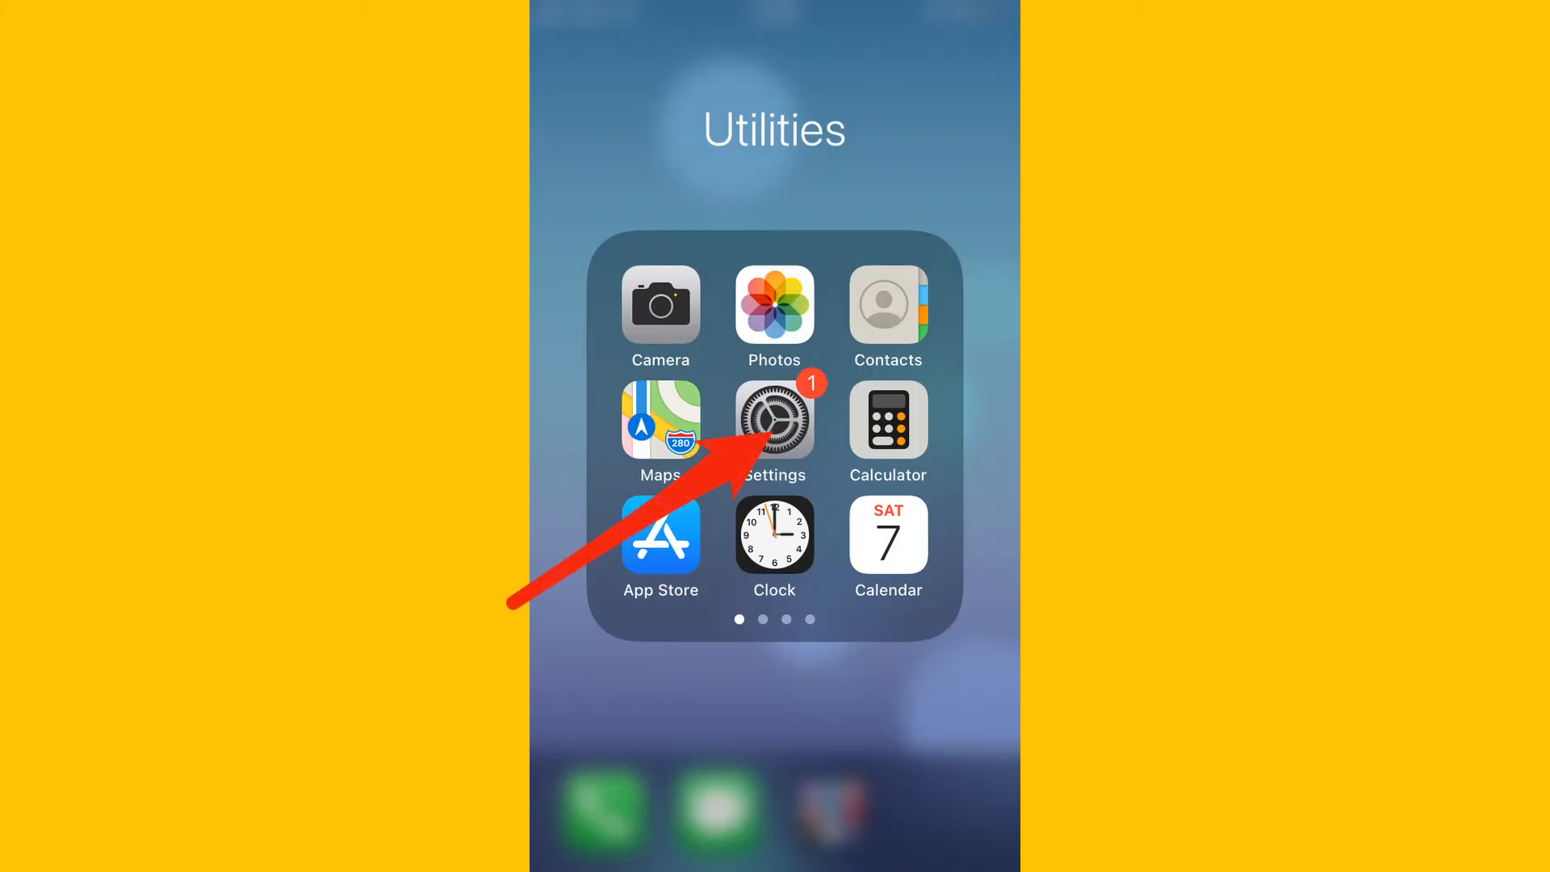
Go to Settings > Phone and bring Change Voicemail Password into view.
click(774, 420)
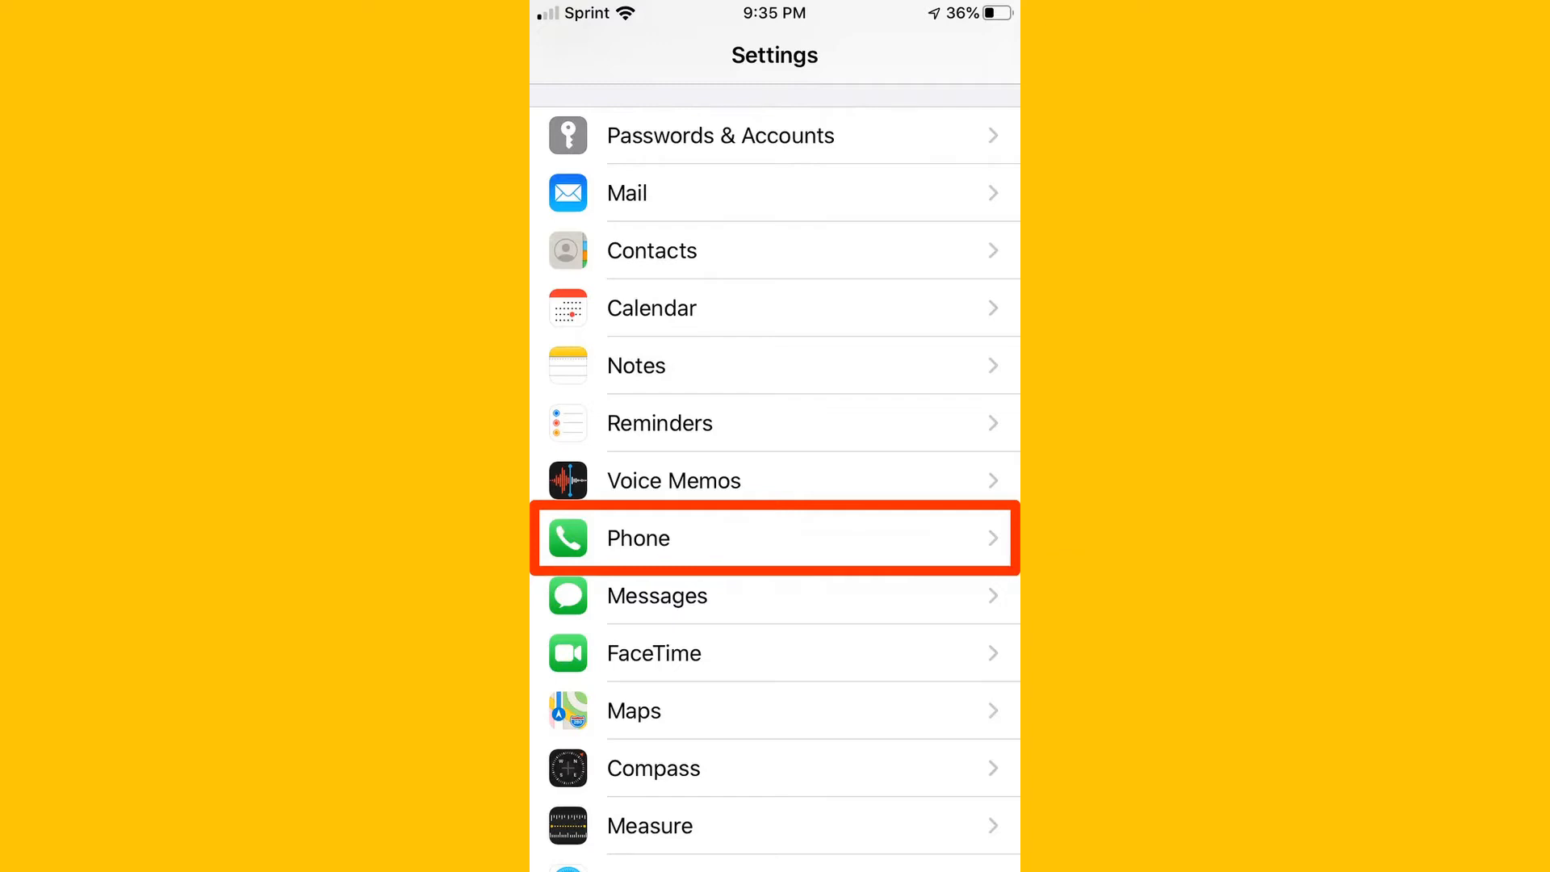
click(775, 537)
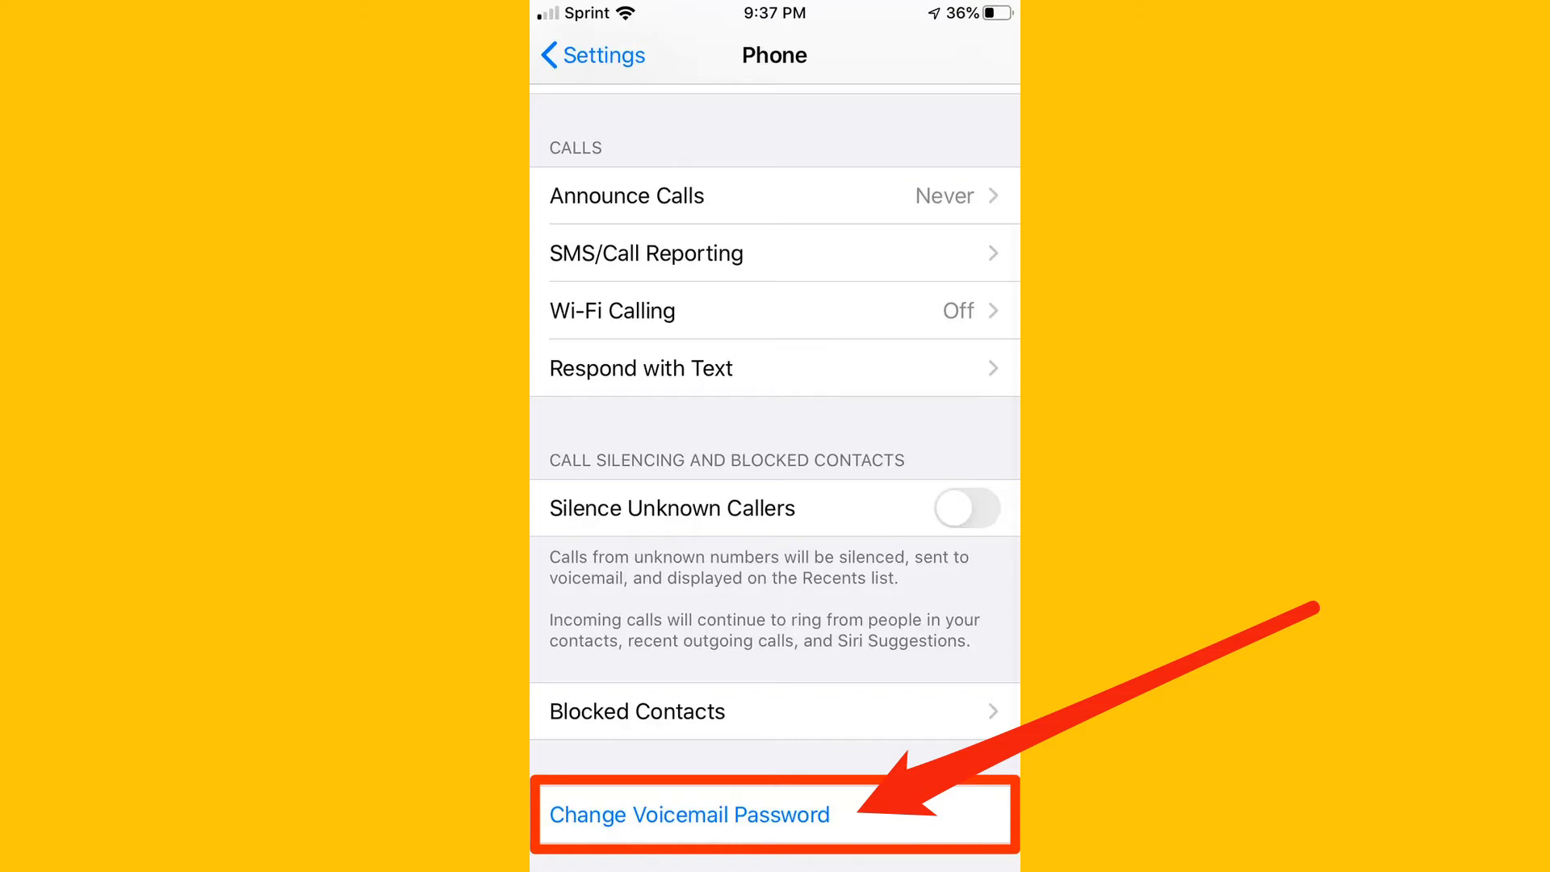
Choose Change Voicemail Password, then return to the Utilities folder.
click(690, 814)
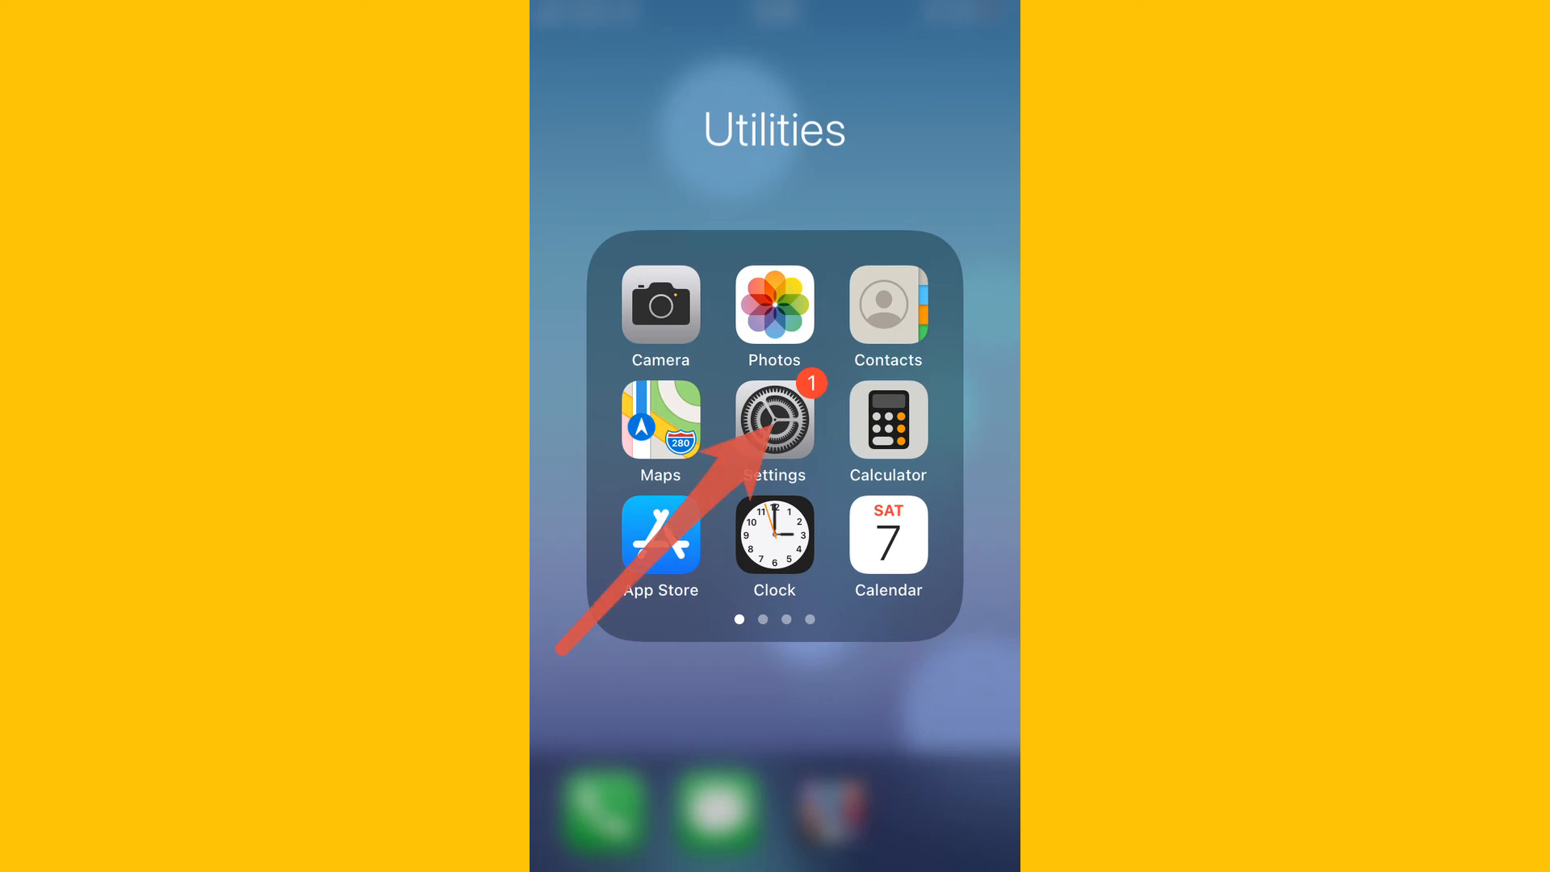
click(774, 415)
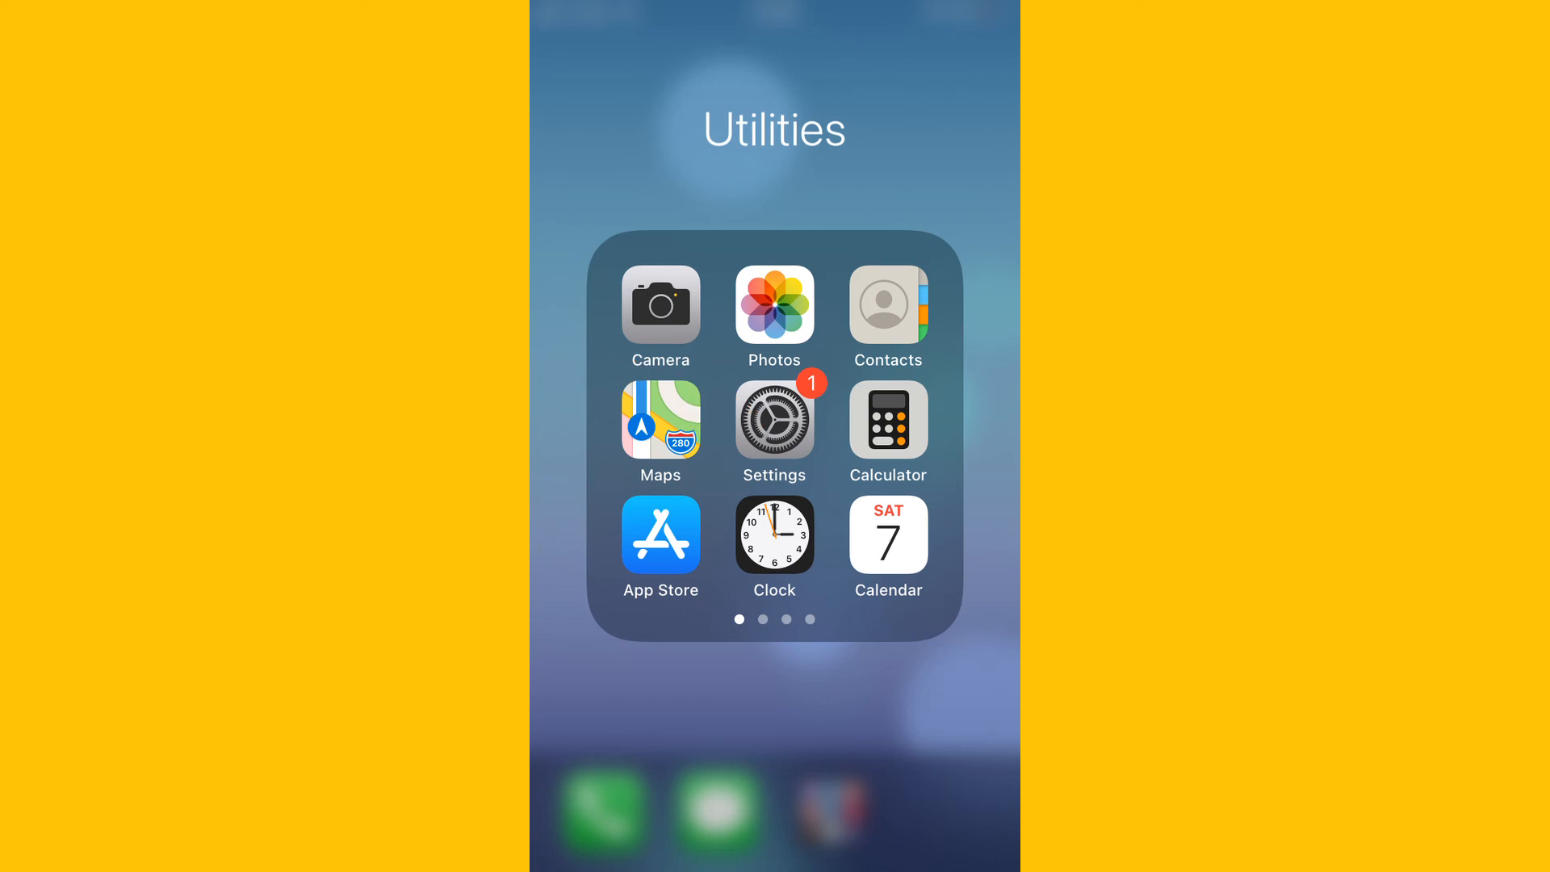
Launch Settings from the Utilities folder at its main list with General.
click(774, 420)
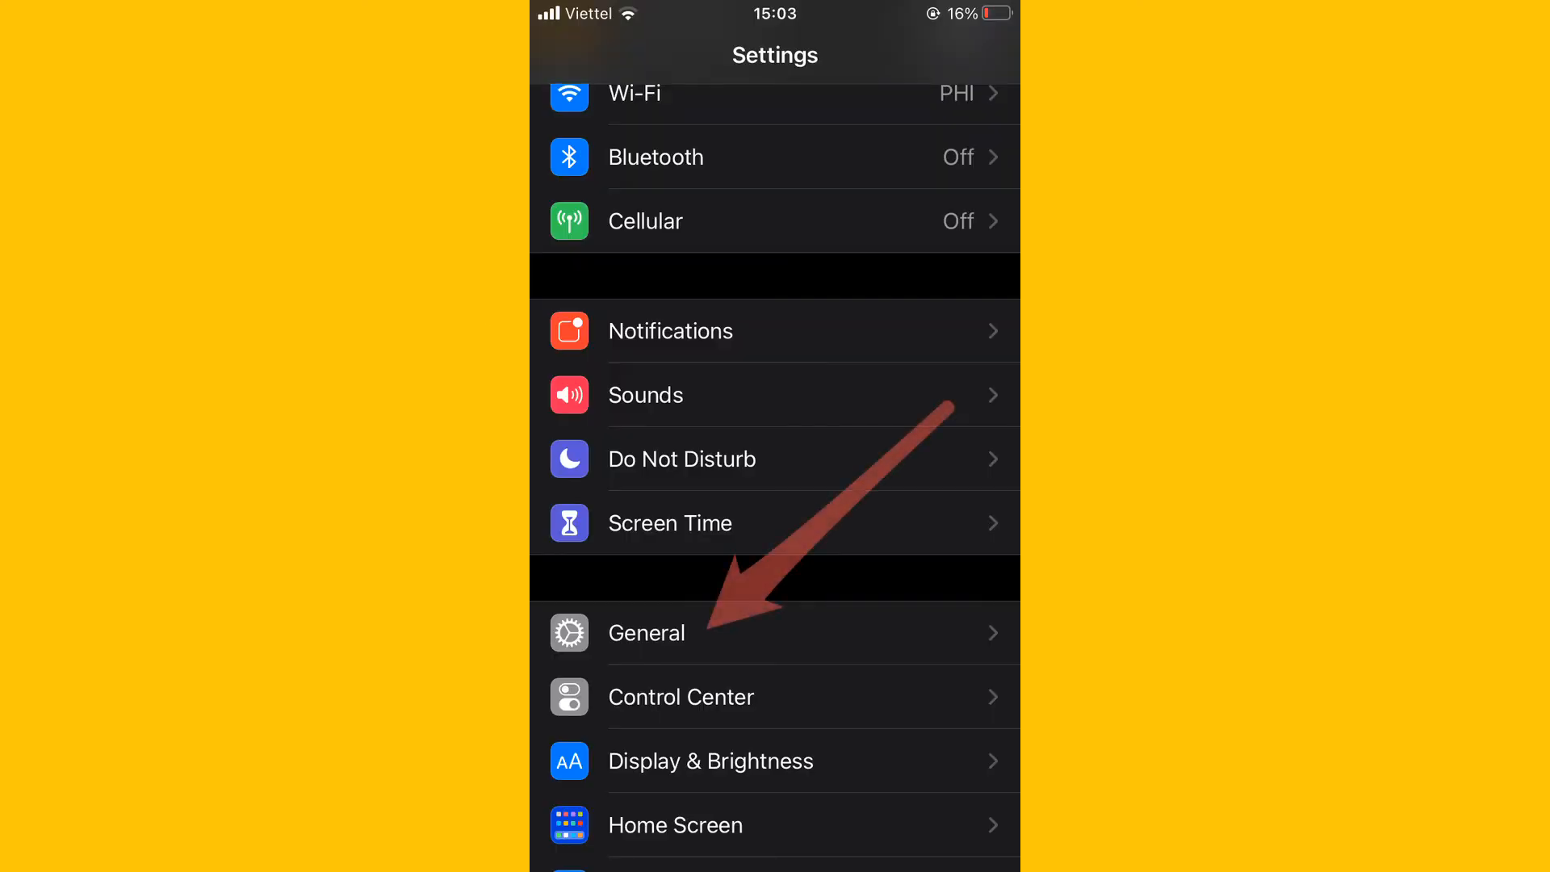